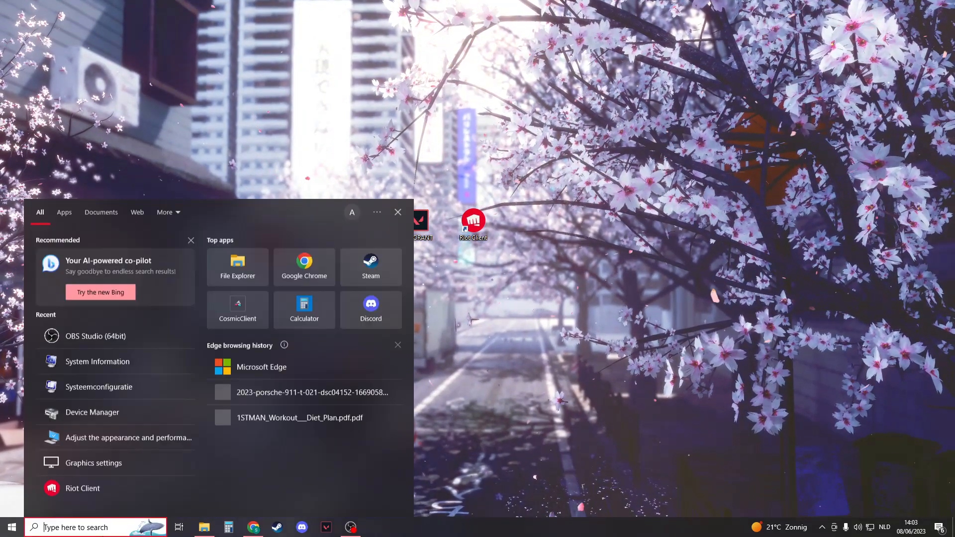
- Run a Windows Update check confirming the PC is up to date, then close Settings
{"action": "type", "text": "windows up"}
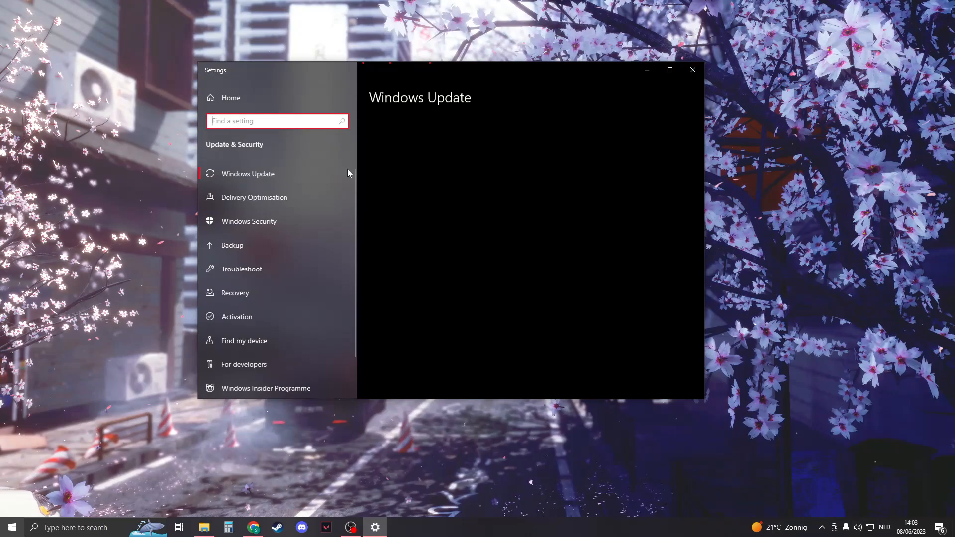
{"action": "left_click", "coordinate": [247, 173]}
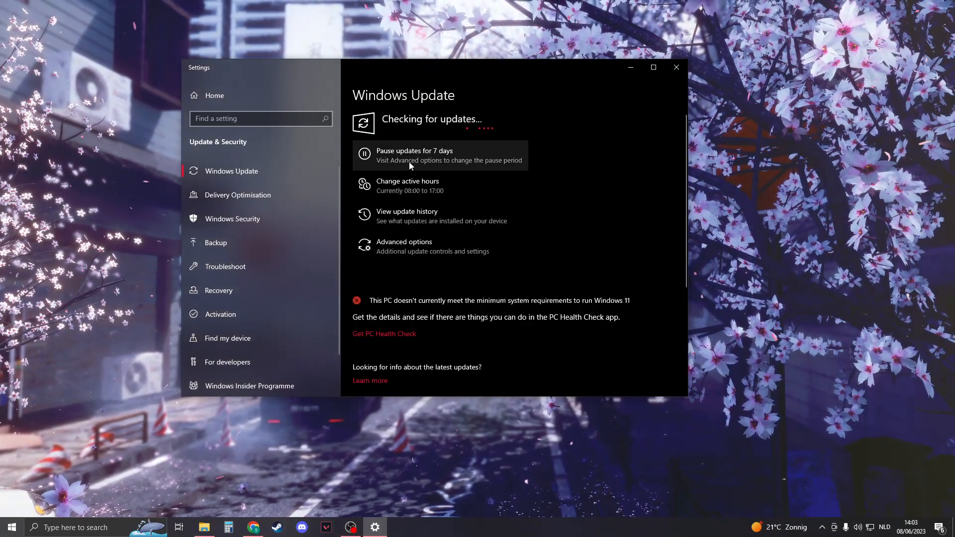
{"action": "mouse_move", "coordinate": [407, 186]}
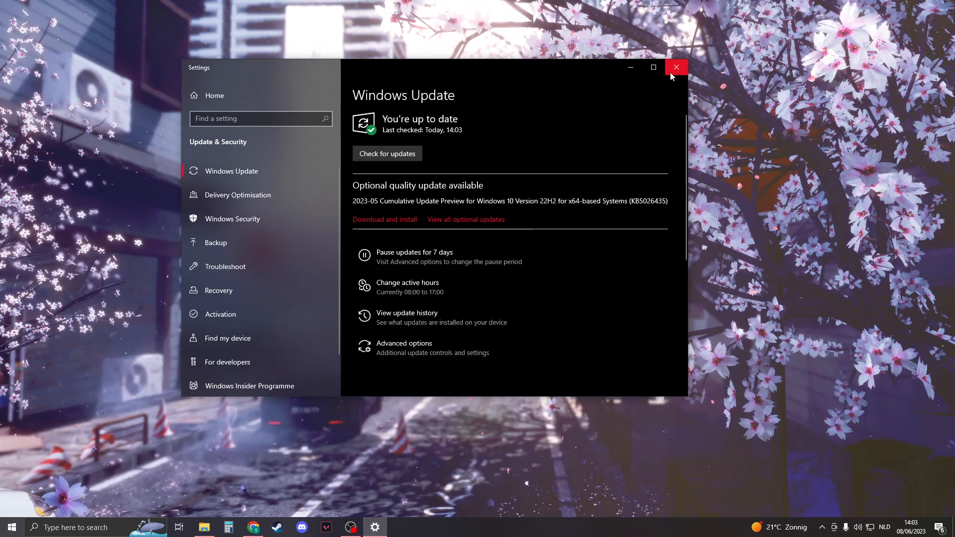
{"action": "left_click", "coordinate": [675, 67]}
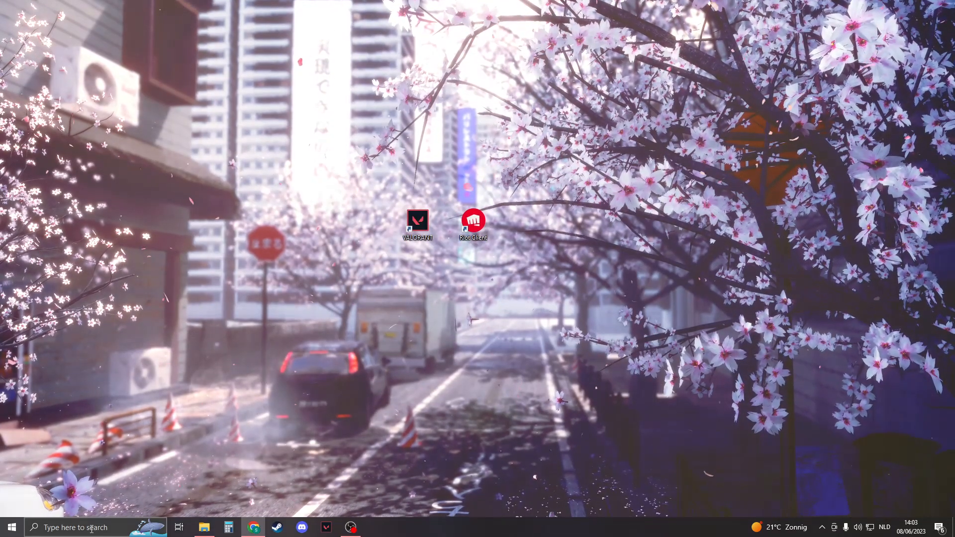
- Check the Radeon RX 5500 XT for a newer driver in Device Manager, confirming the best is installed
{"action": "type", "text": "device Manager"}
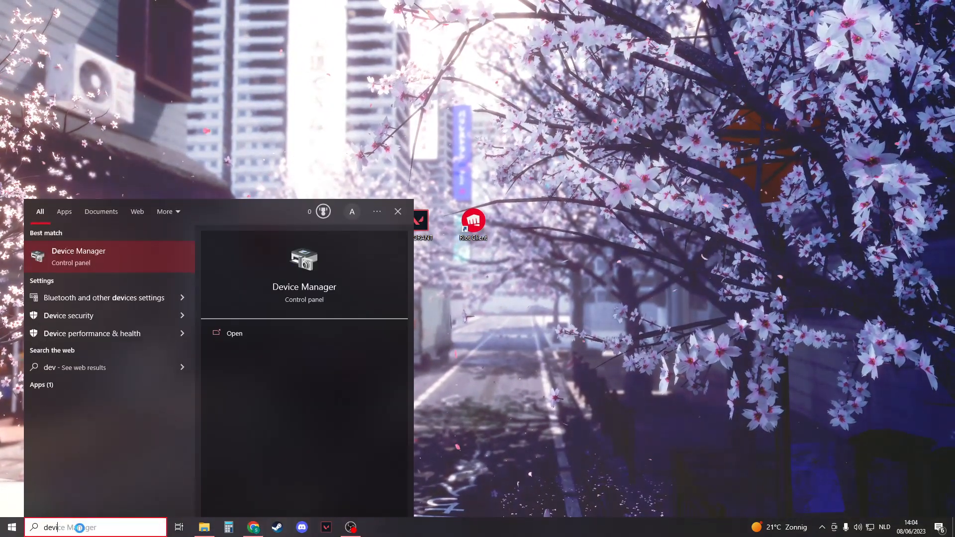
{"action": "left_click", "coordinate": [234, 333]}
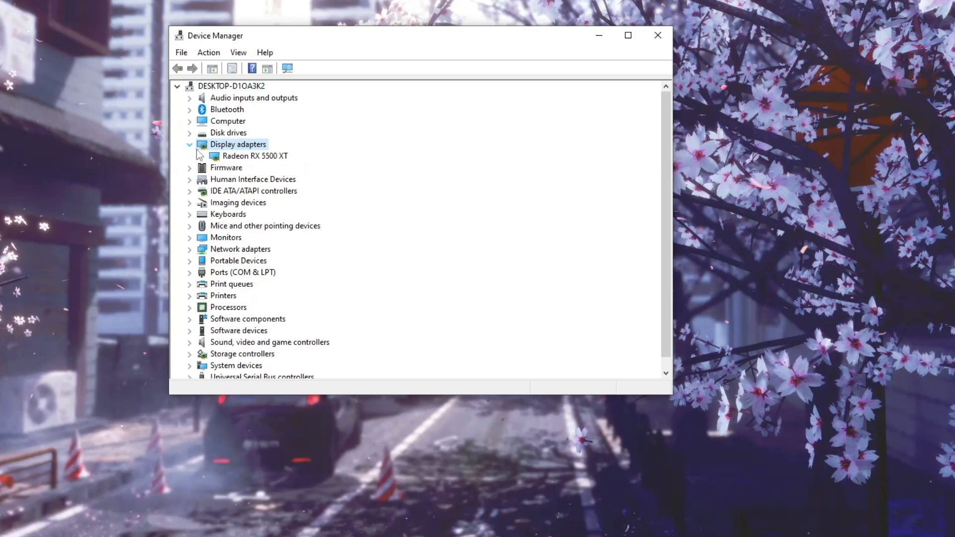
{"action": "left_click", "coordinate": [255, 156]}
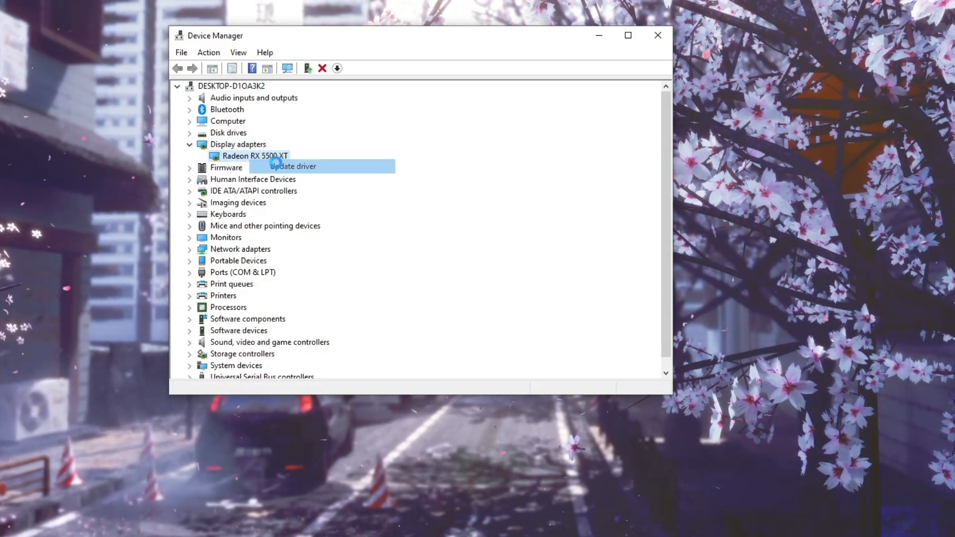
{"action": "left_click", "coordinate": [295, 166]}
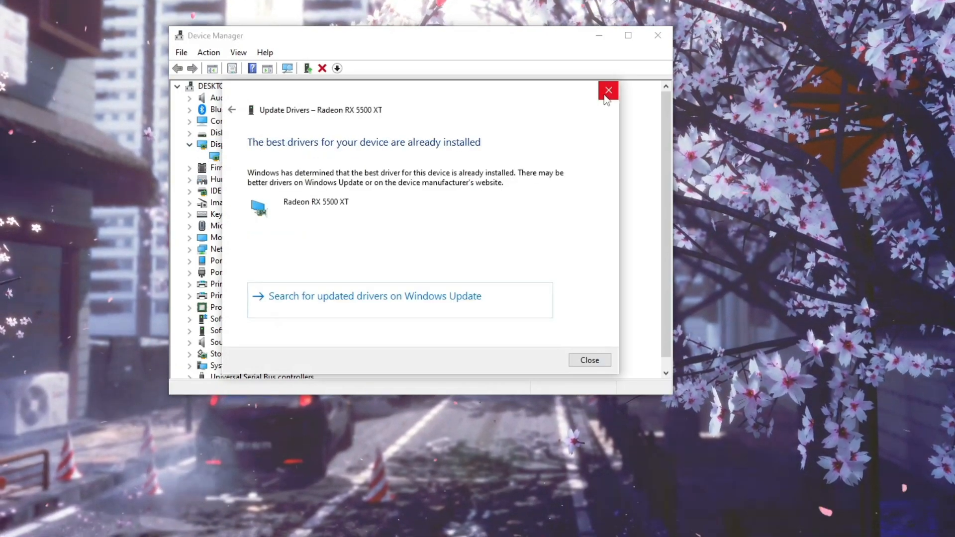
{"action": "left_click", "coordinate": [607, 90]}
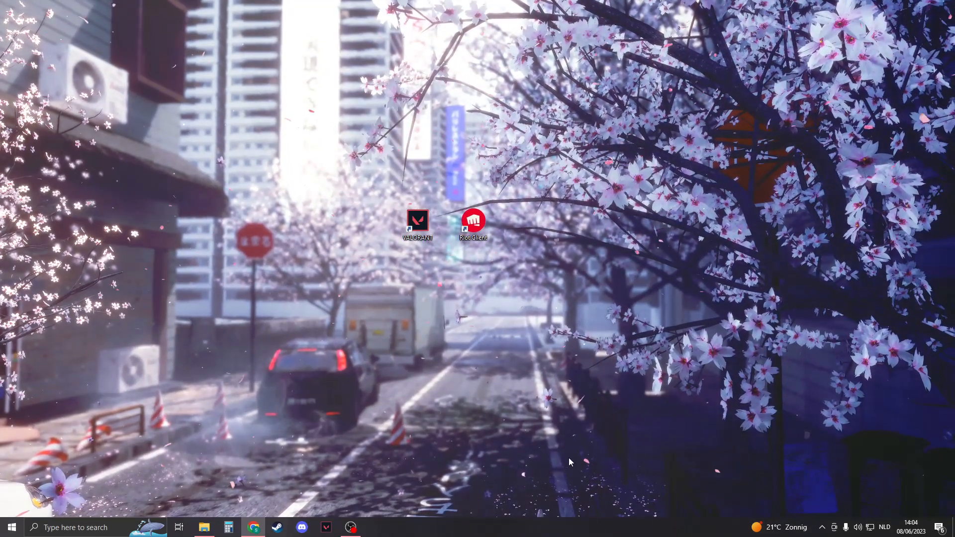
- Bring up Task Manager from the taskbar's right-click options
{"action": "left_click", "coordinate": [820, 527]}
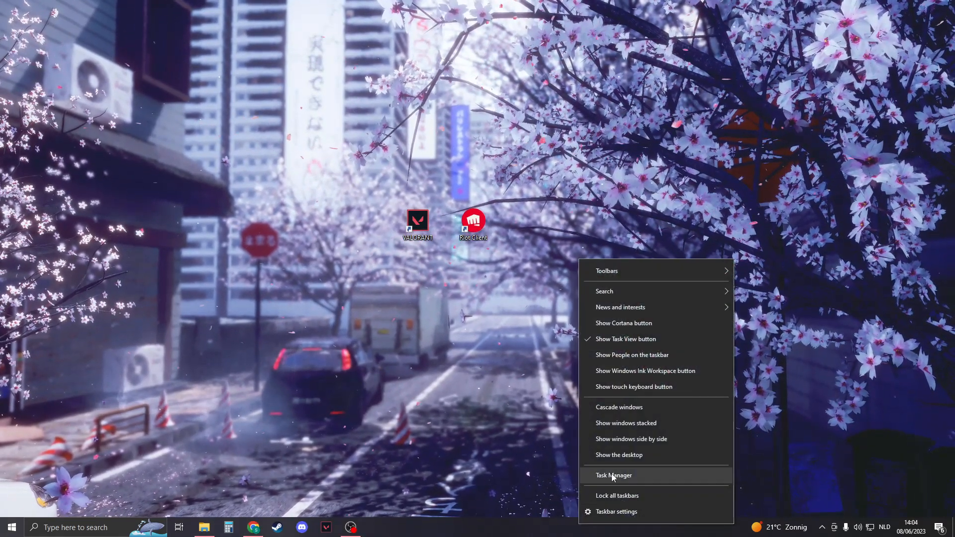
{"action": "left_click", "coordinate": [614, 475]}
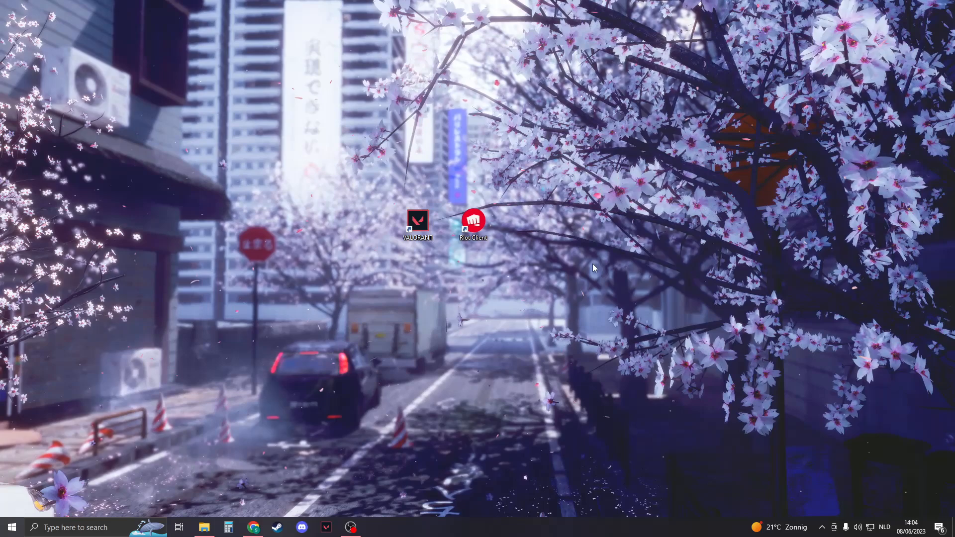
{"action": "mouse_move", "coordinate": [777, 384]}
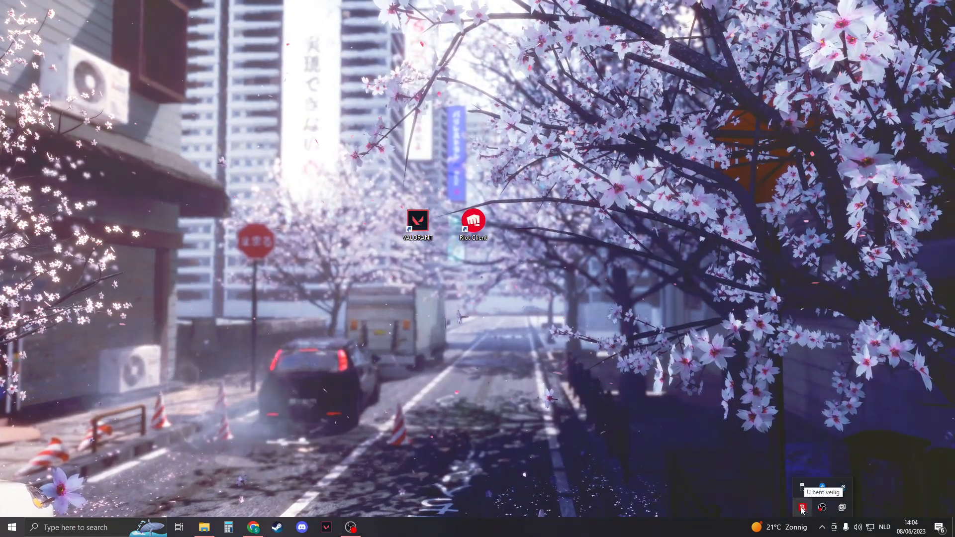
- Launch Bitdefender Total Security from the tray and view its Antivirus protection page
{"action": "right_click", "coordinate": [801, 508]}
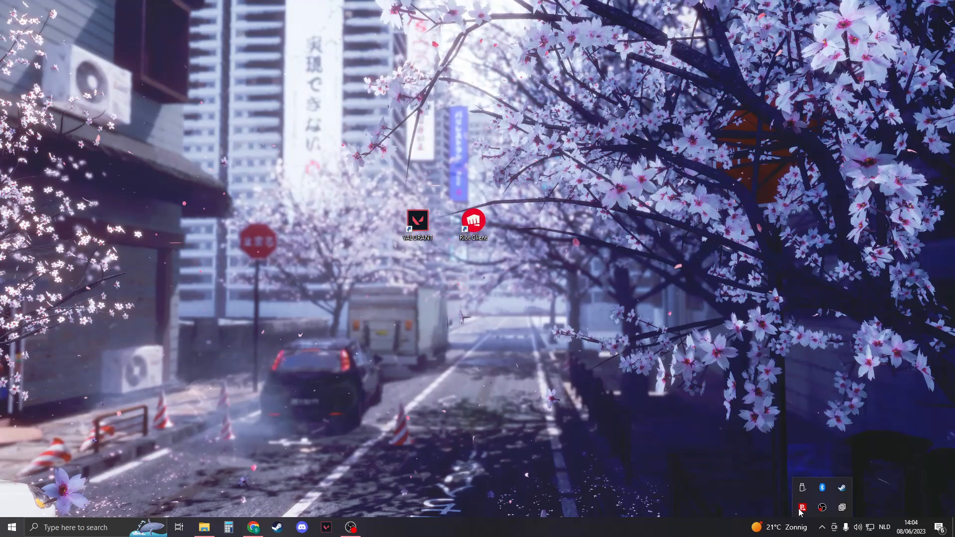
{"action": "left_click", "coordinate": [801, 507]}
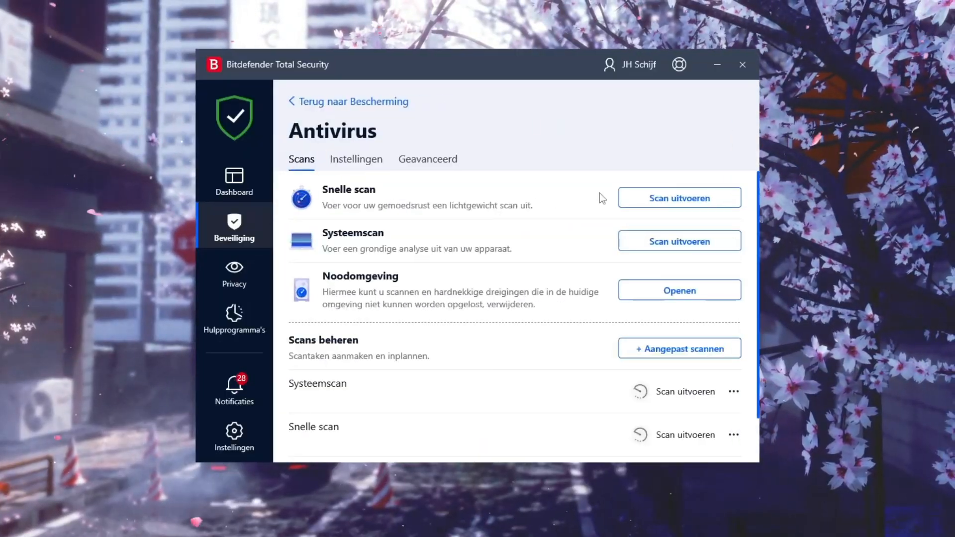
{"action": "left_click", "coordinate": [427, 159]}
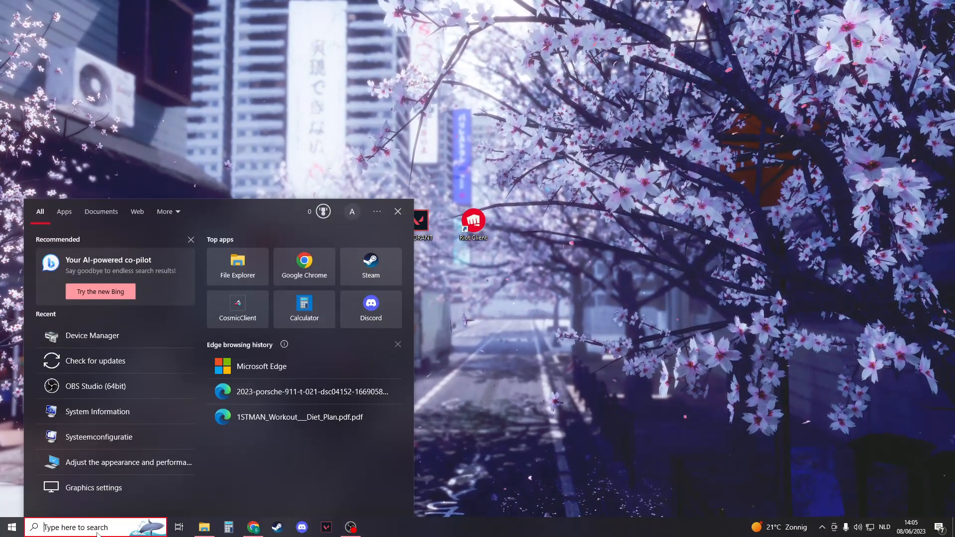
- Run 'sc delete vgk' in an administrator Command Prompt and start the second sc delete command
{"action": "type", "text": "cmd"}
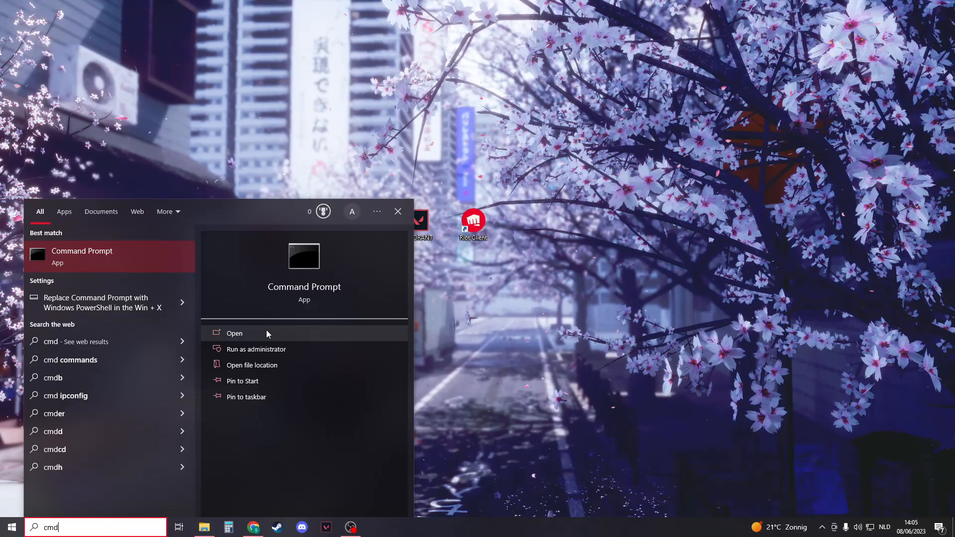
{"action": "mouse_move", "coordinate": [264, 349]}
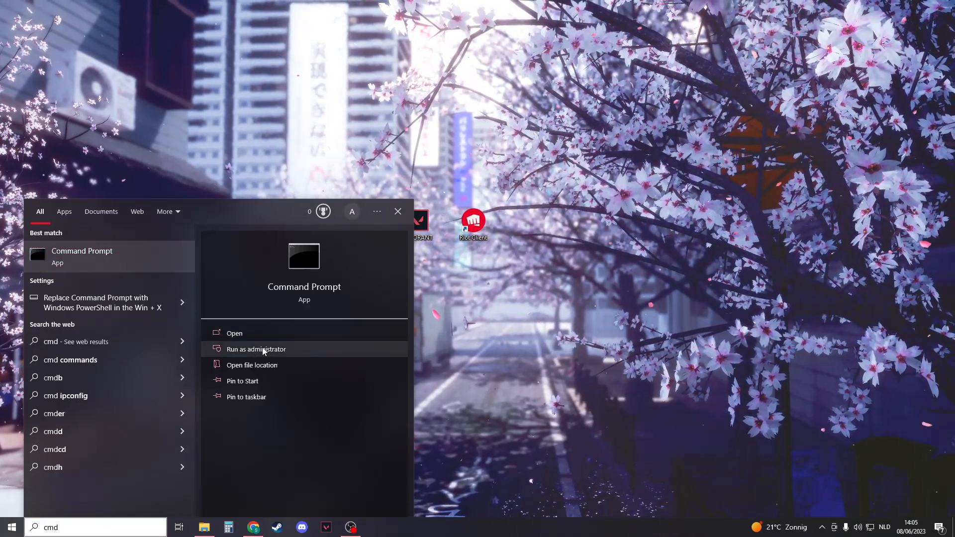
{"action": "left_click", "coordinate": [256, 349]}
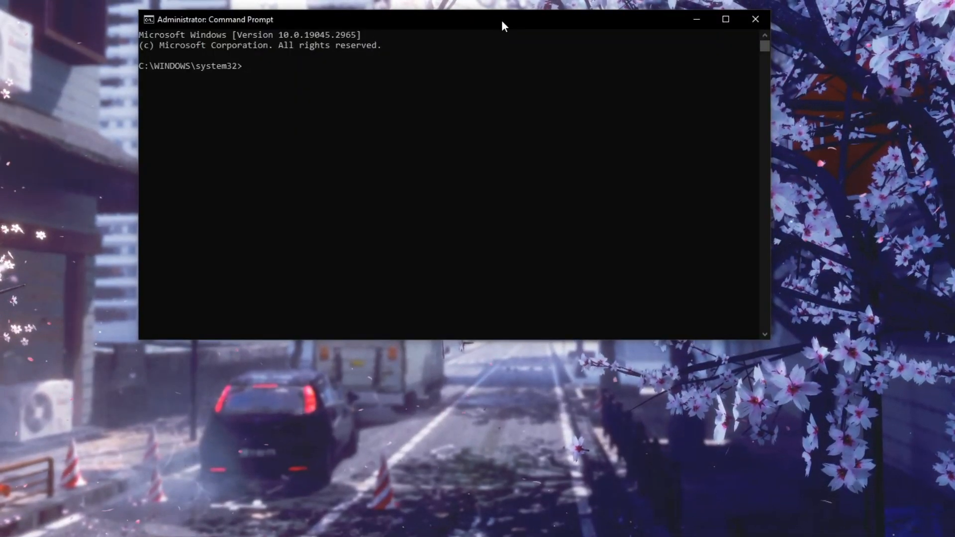
{"action": "type", "text": "sc delete"}
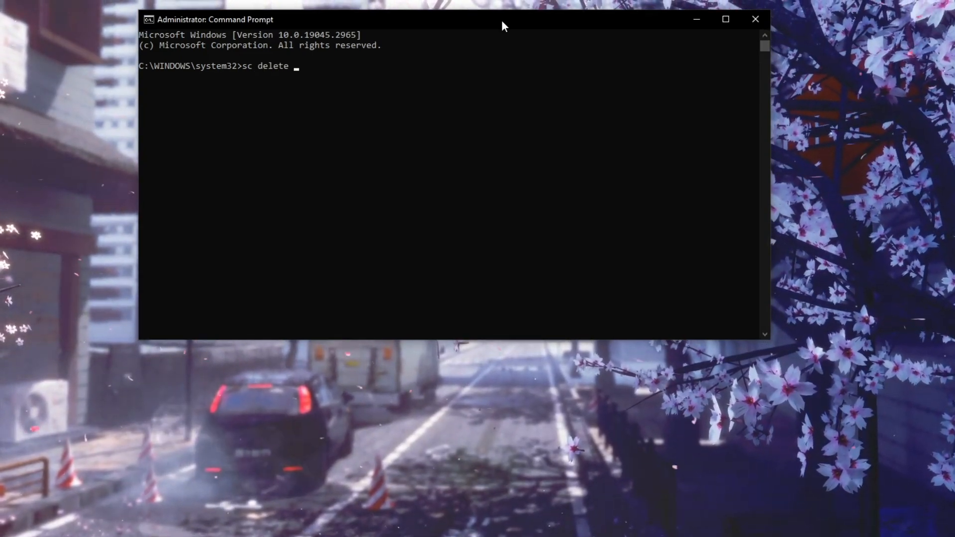
{"action": "type", "text": "vgk"}
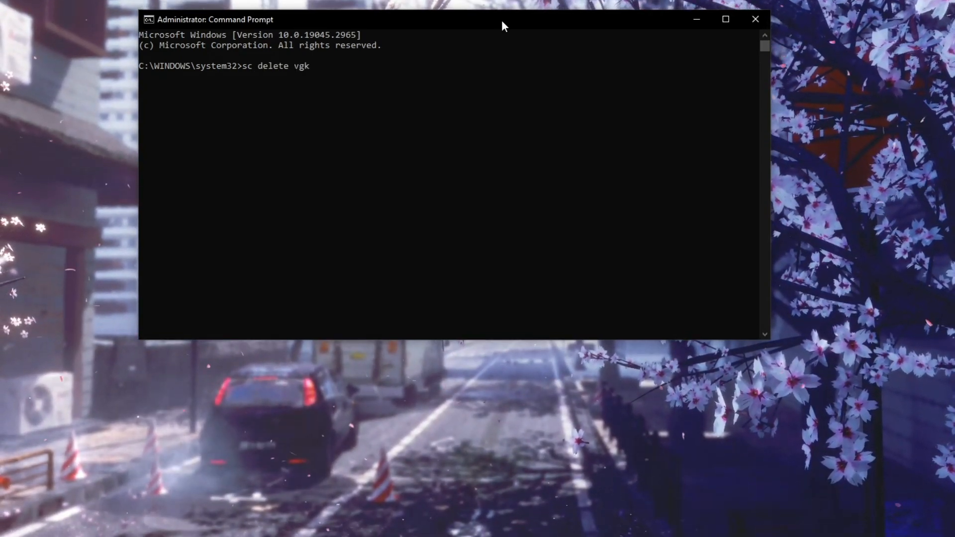
{"action": "key", "text": "Enter"}
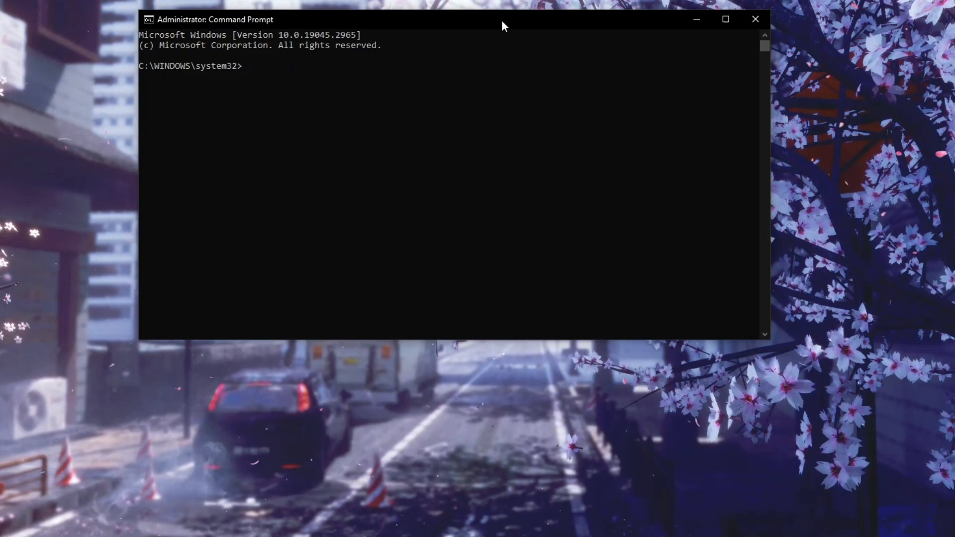
{"action": "type", "text": "sc de"}
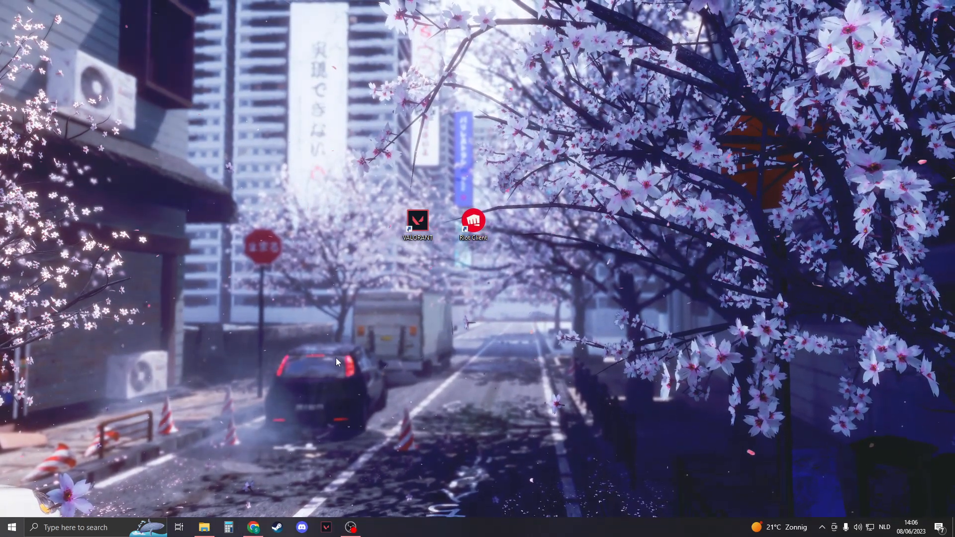
- Delete the Riot Vanguard folder in C:\Program Files, dismiss the access-denied prompt, close Explorer
{"action": "left_click", "coordinate": [178, 527]}
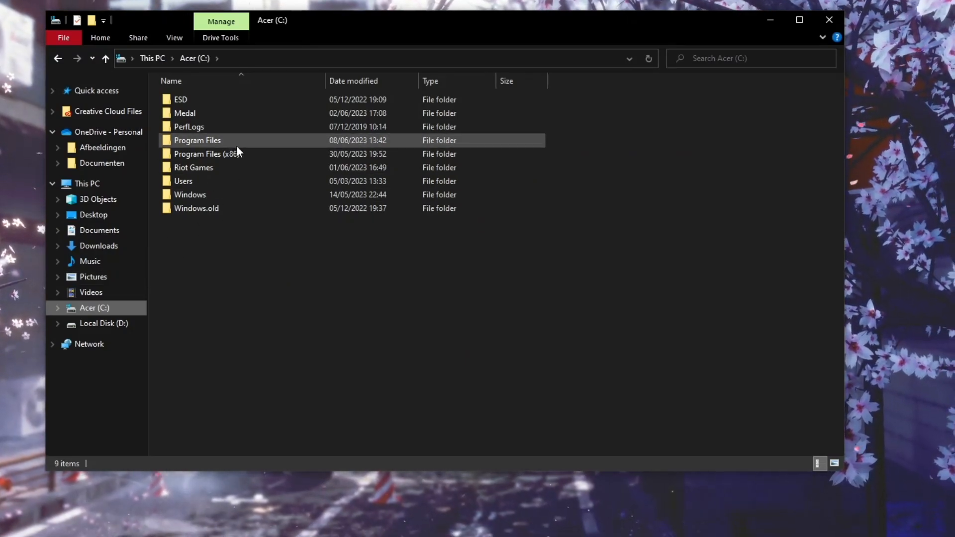
{"action": "double_click", "coordinate": [197, 140]}
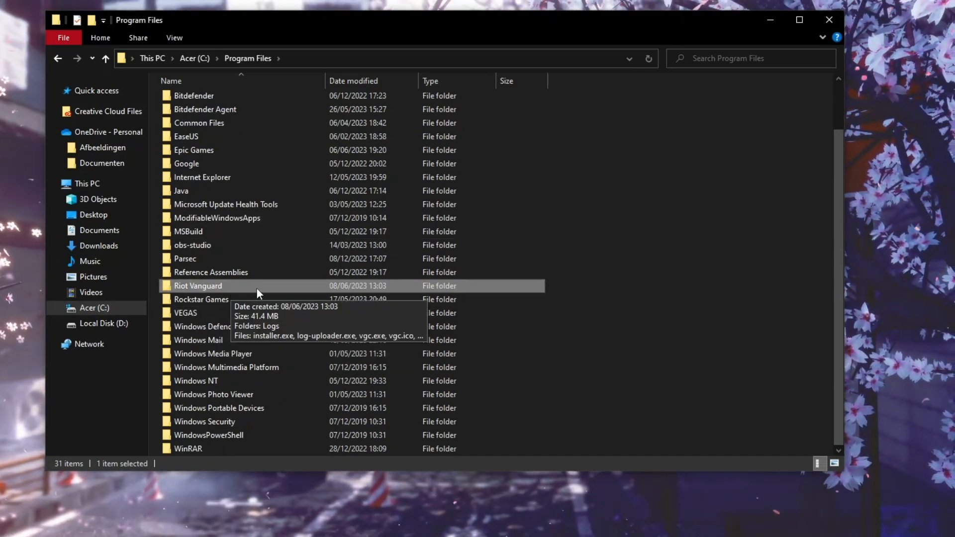
{"action": "key", "text": "Delete"}
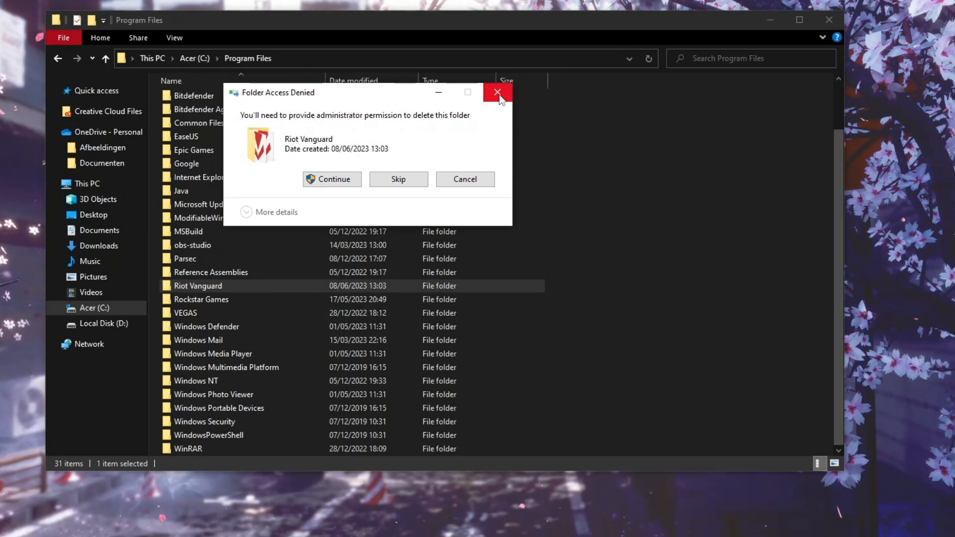
{"action": "left_click", "coordinate": [497, 91]}
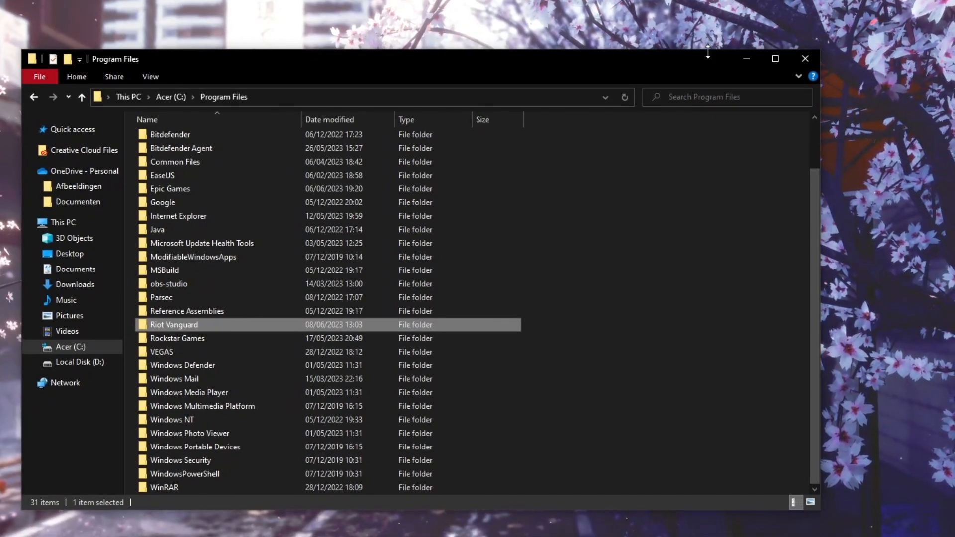
{"action": "mouse_move", "coordinate": [804, 59]}
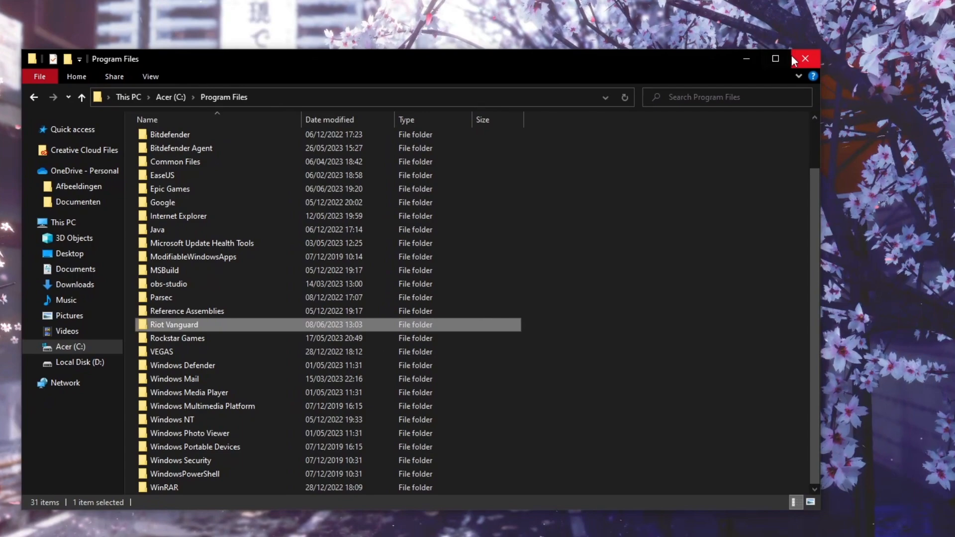
{"action": "left_click", "coordinate": [804, 59]}
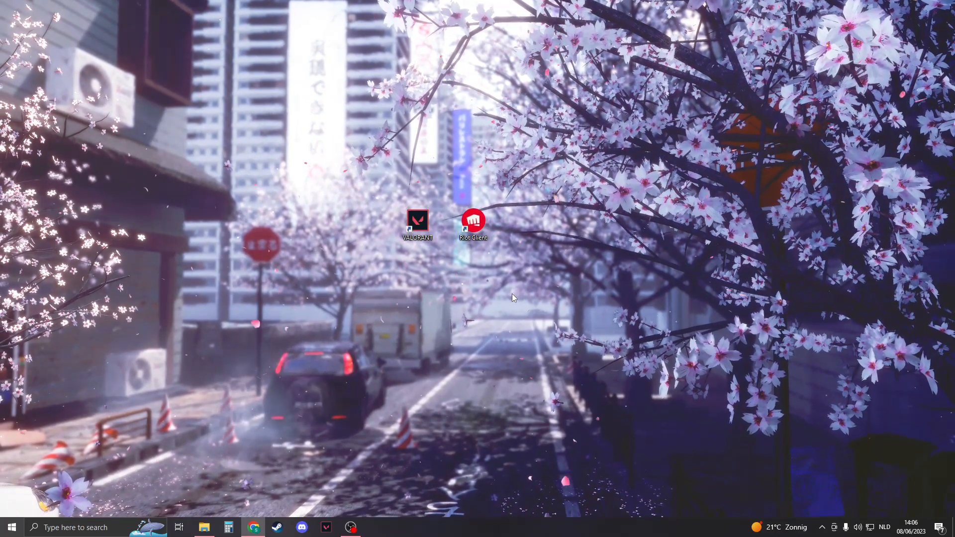
{"action": "mouse_move", "coordinate": [10, 527]}
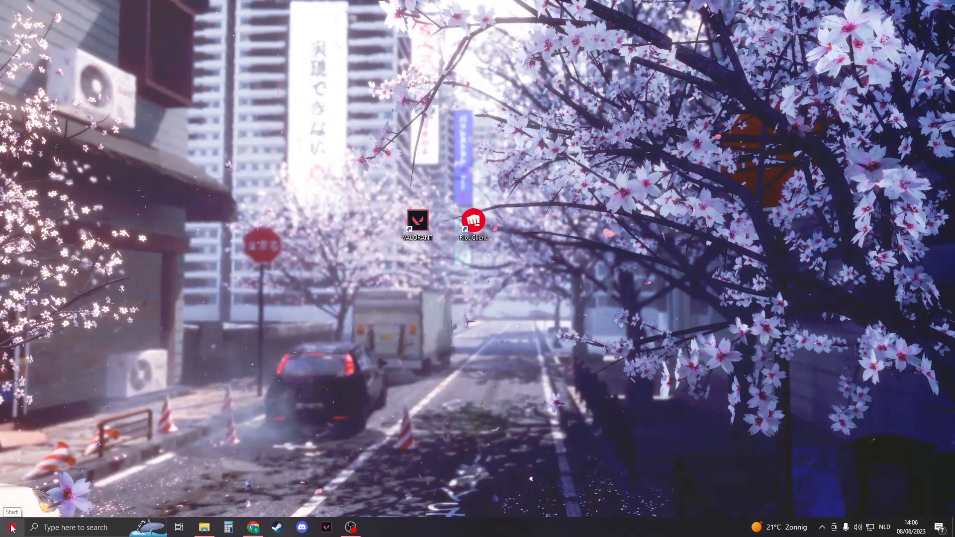
{"action": "left_click", "coordinate": [9, 527]}
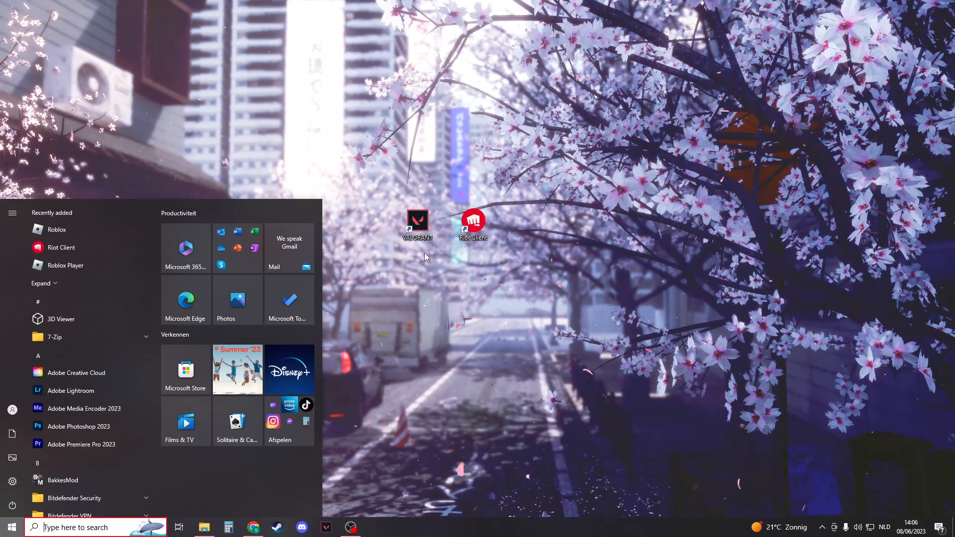
{"action": "left_click", "coordinate": [12, 527]}
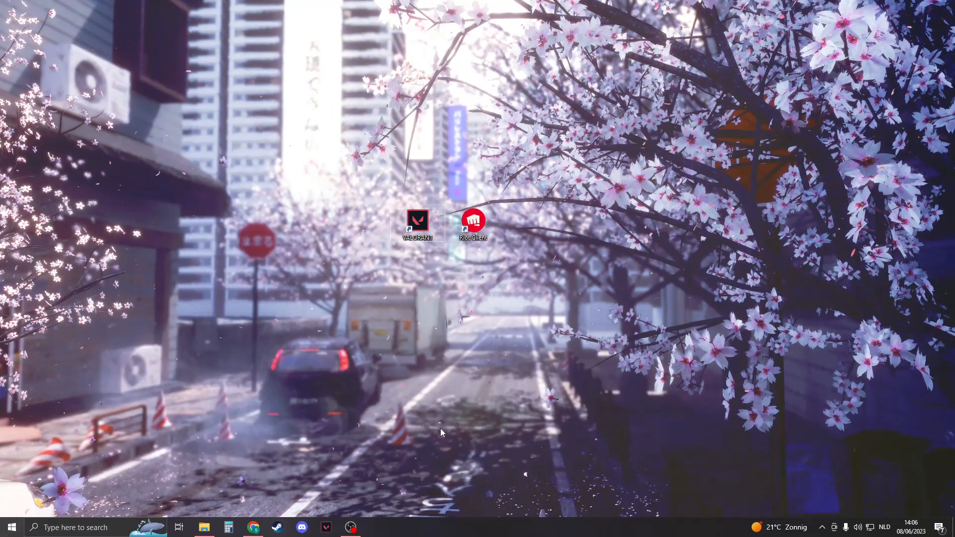